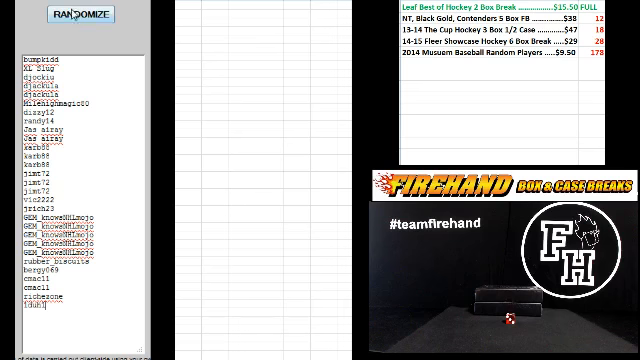
# Step: Shuffle the 29 participant names three times with Randomize
pyautogui.click(82, 17)
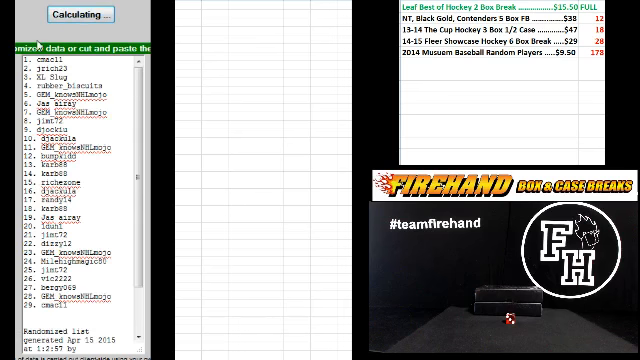
pyautogui.click(91, 16)
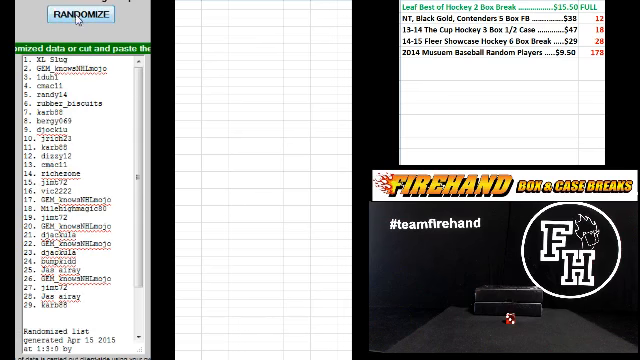
pyautogui.click(78, 16)
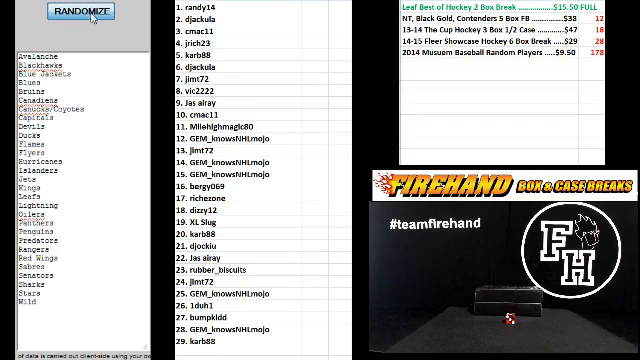
# Step: Shuffle the NHL team list five times with Randomize
pyautogui.click(86, 14)
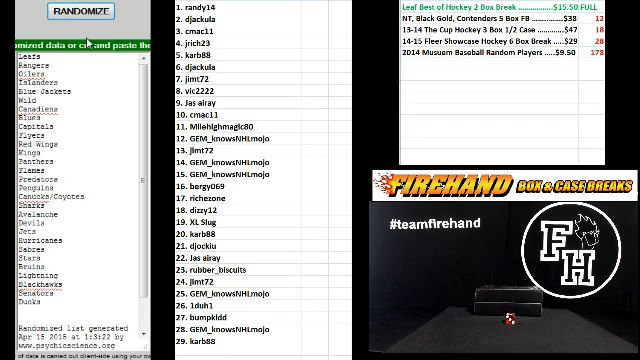
pyautogui.click(85, 13)
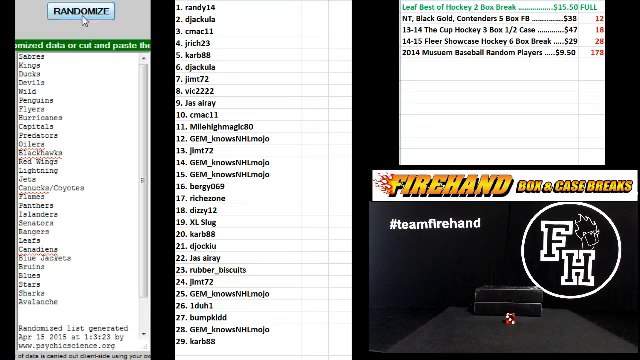
pyautogui.click(85, 12)
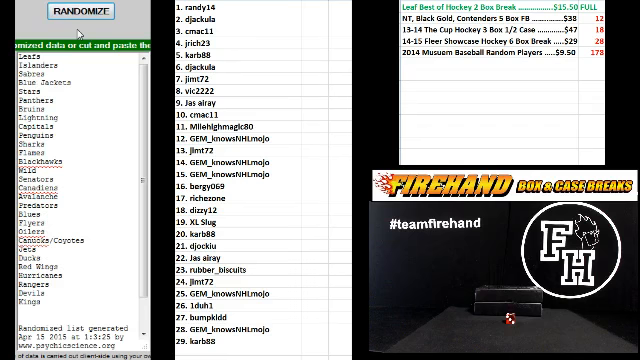
pyautogui.click(80, 11)
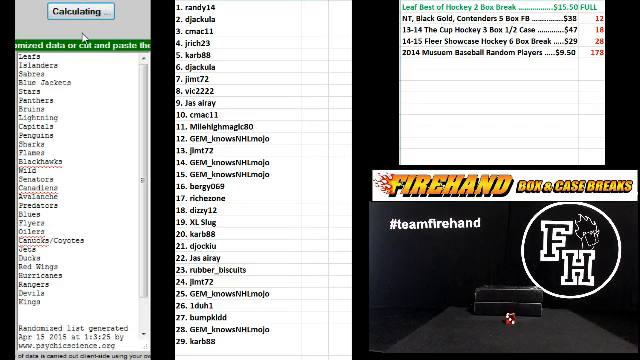
pyautogui.click(85, 11)
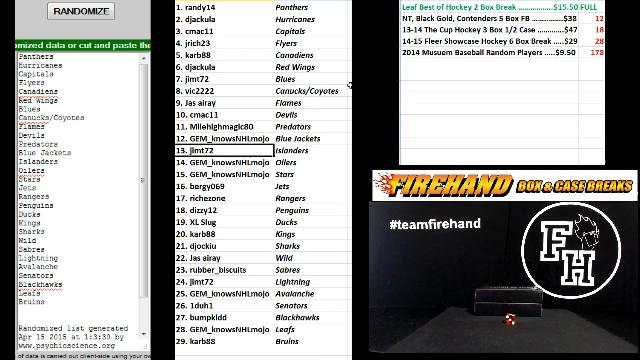
pyautogui.click(220, 156)
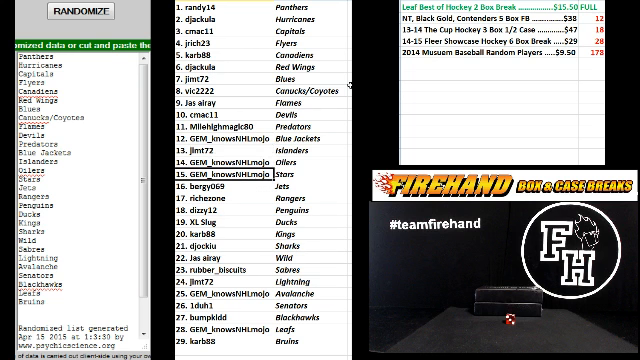
pyautogui.click(205, 187)
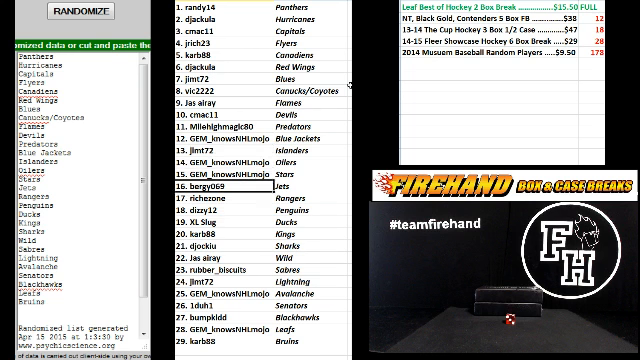